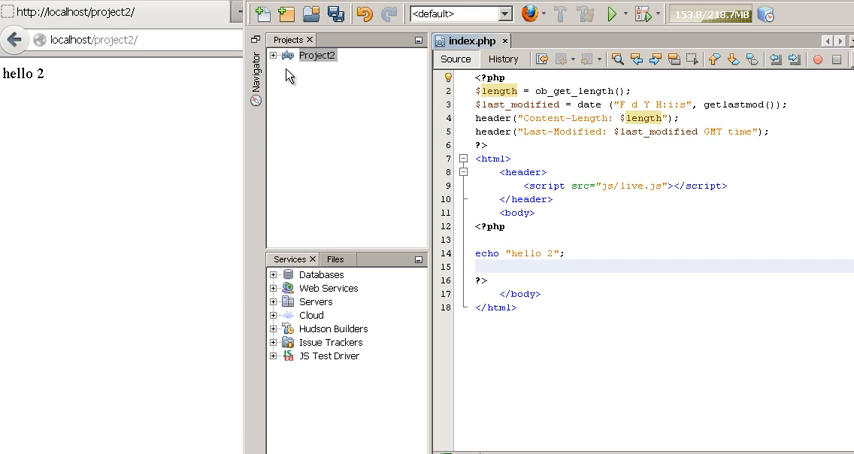
# Delete the echo "hello 2" line from index.php, leaving line 14 empty.
pyautogui.click(479, 267)
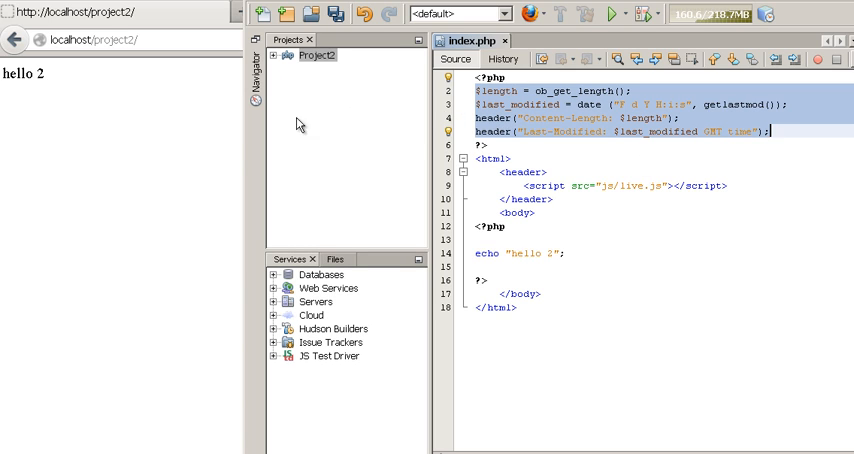
pyautogui.moveTo(536, 138)
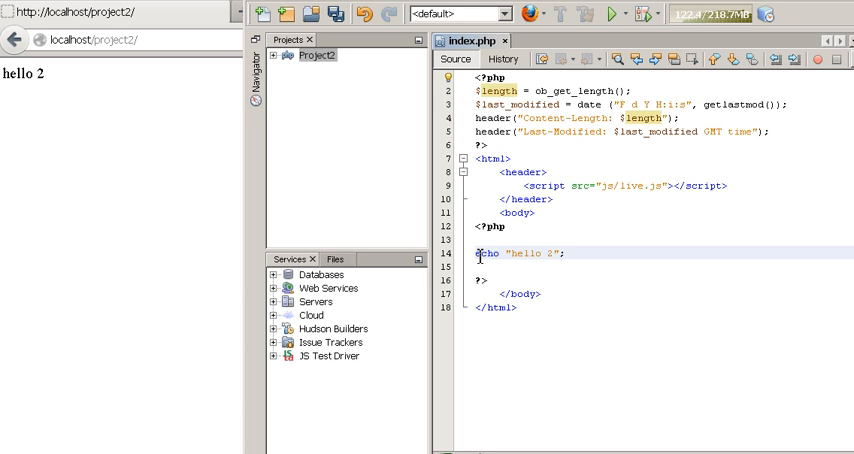
pyautogui.moveTo(540, 247)
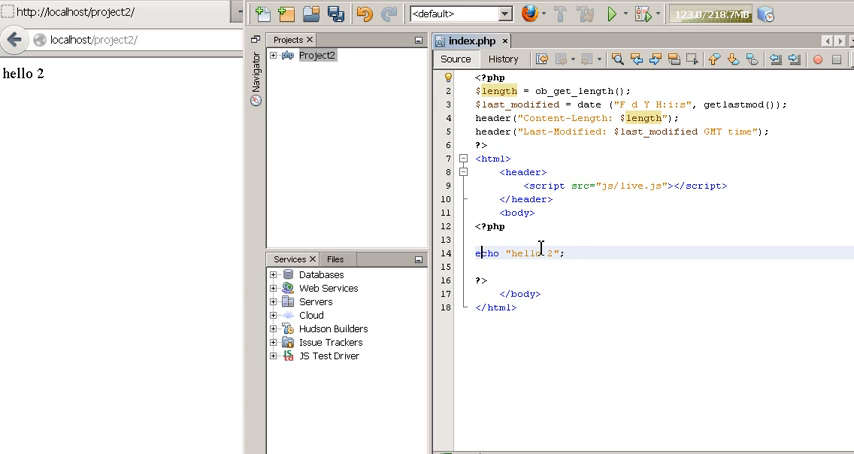
pyautogui.tripleClick(513, 252)
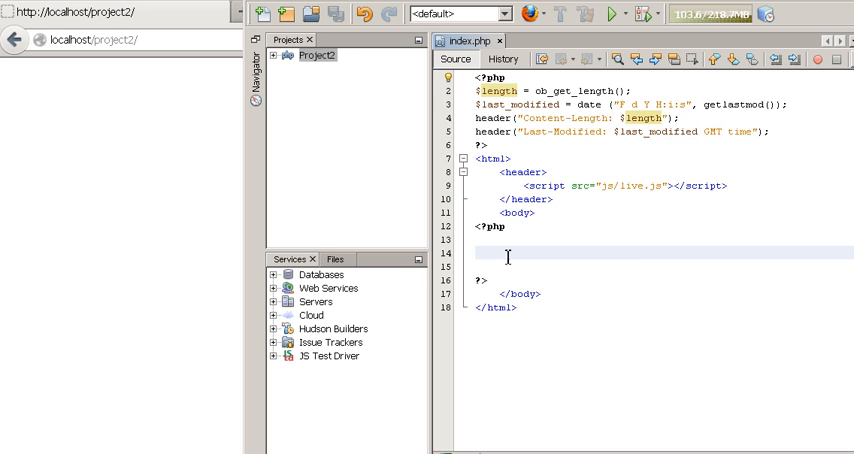
# Write echo ("<h1> Hello World </h1>"); on line 14 and add a new line.
pyautogui.write('echo ("')
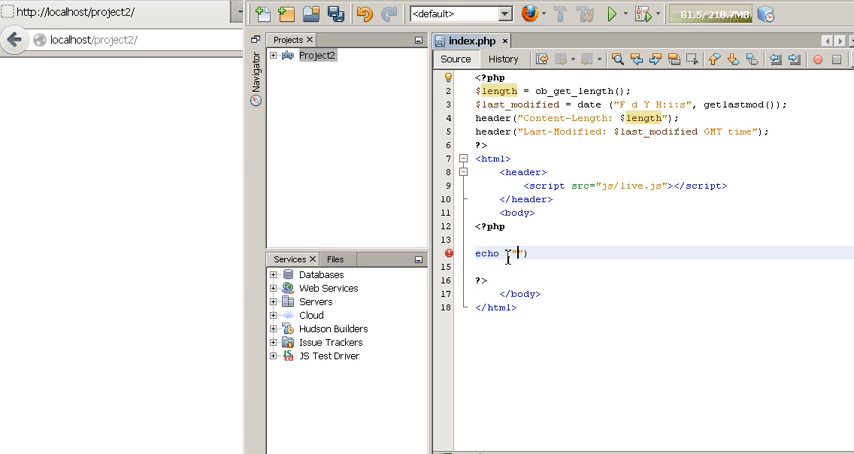
pyautogui.write('$')
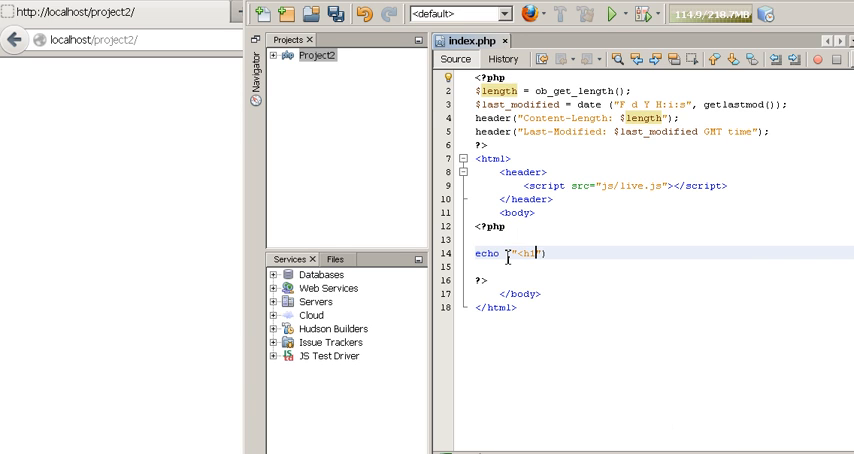
pyautogui.write('Hello World')
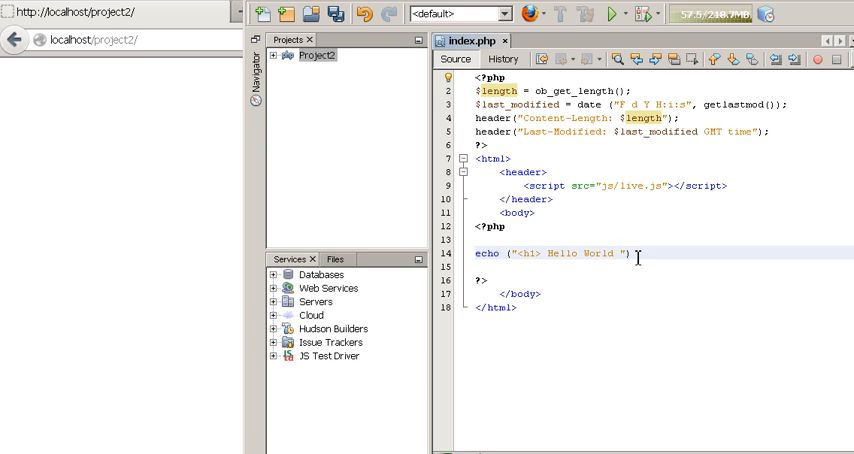
pyautogui.write('</h1>')
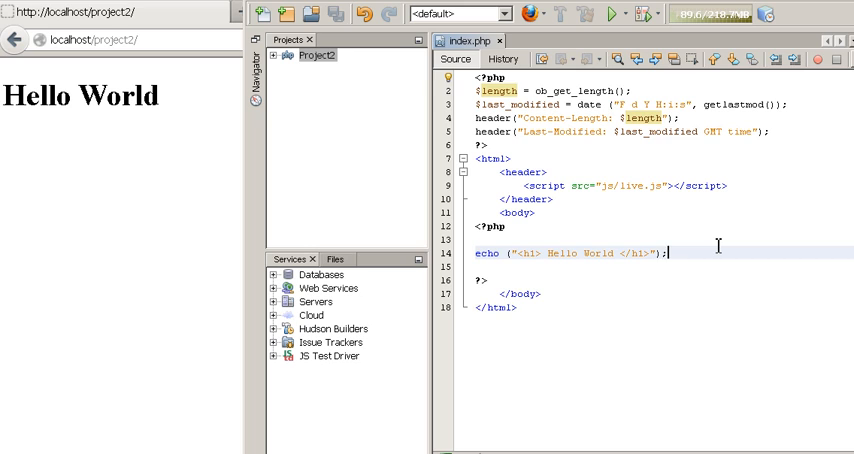
pyautogui.press('enter')
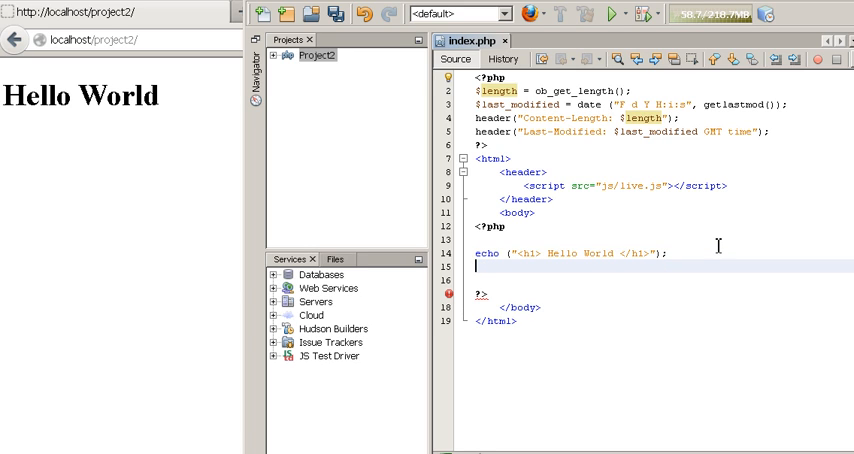